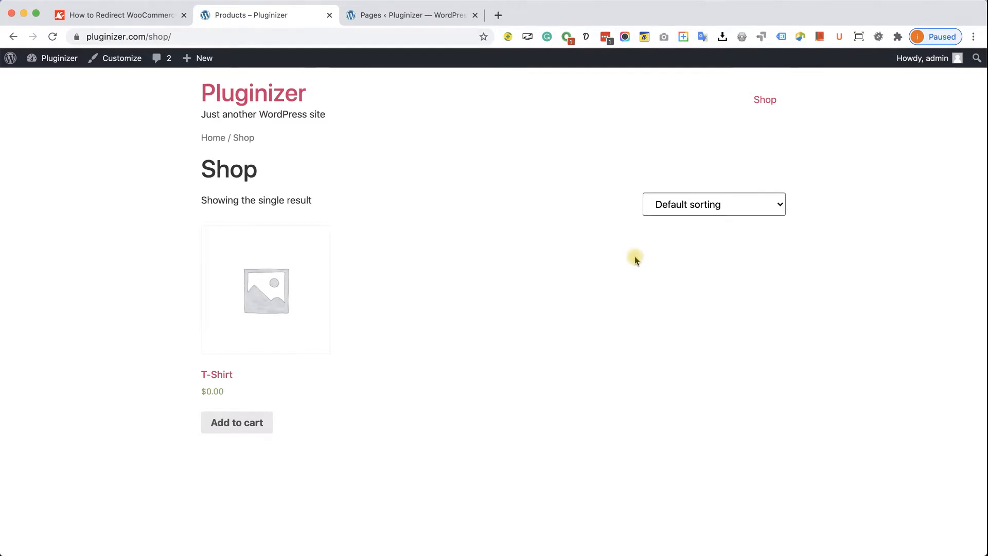
# Step: Show the site's All Pages list, including the Custom Thank You Page
pyautogui.click(411, 15)
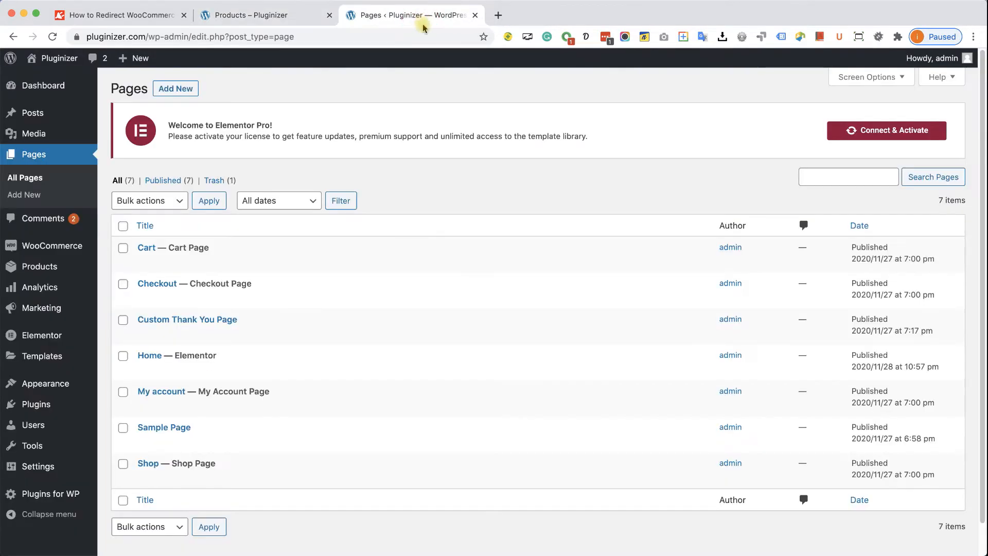
pyautogui.moveTo(201, 321)
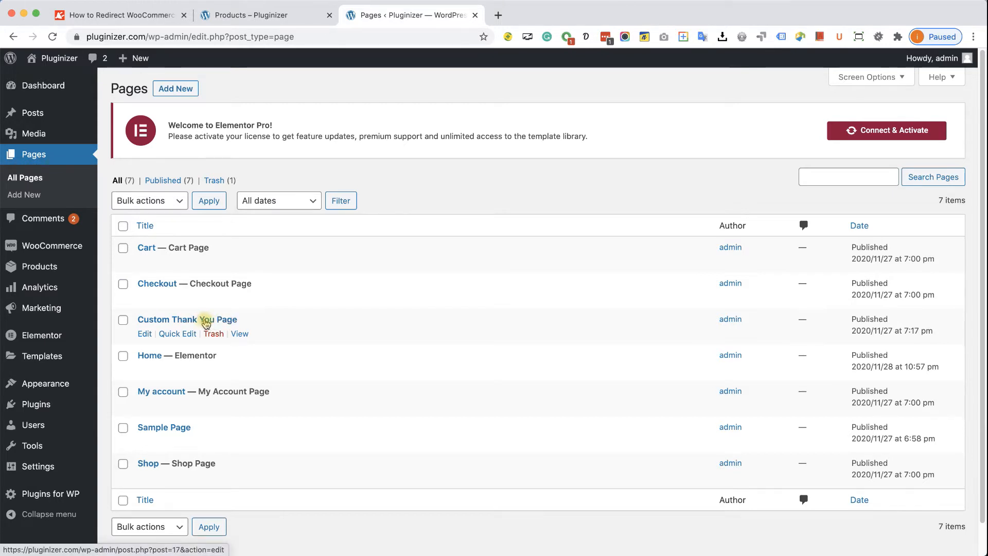
pyautogui.moveTo(161, 333)
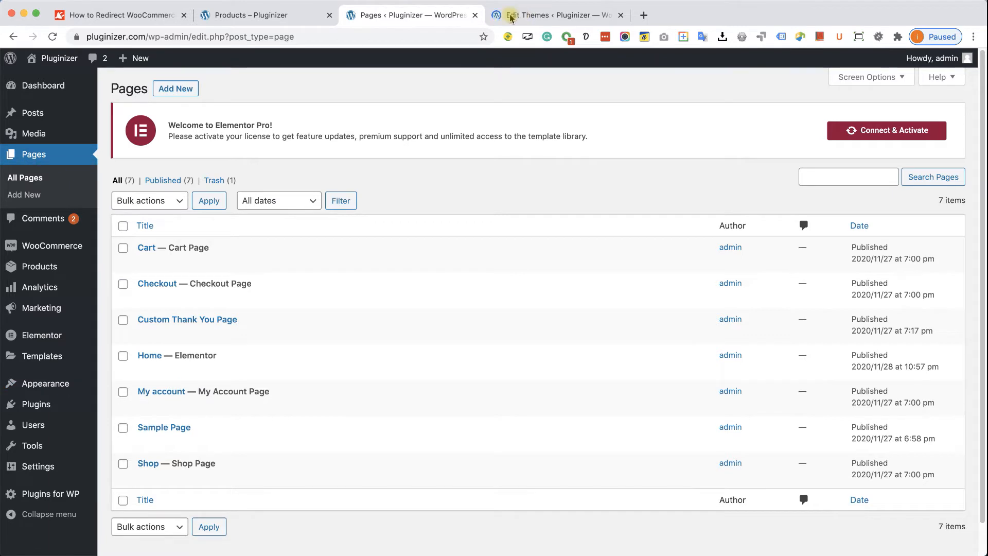
# Step: Open Hello Elementor's functions.php in the theme editor and scroll to its blank final lines
pyautogui.click(554, 15)
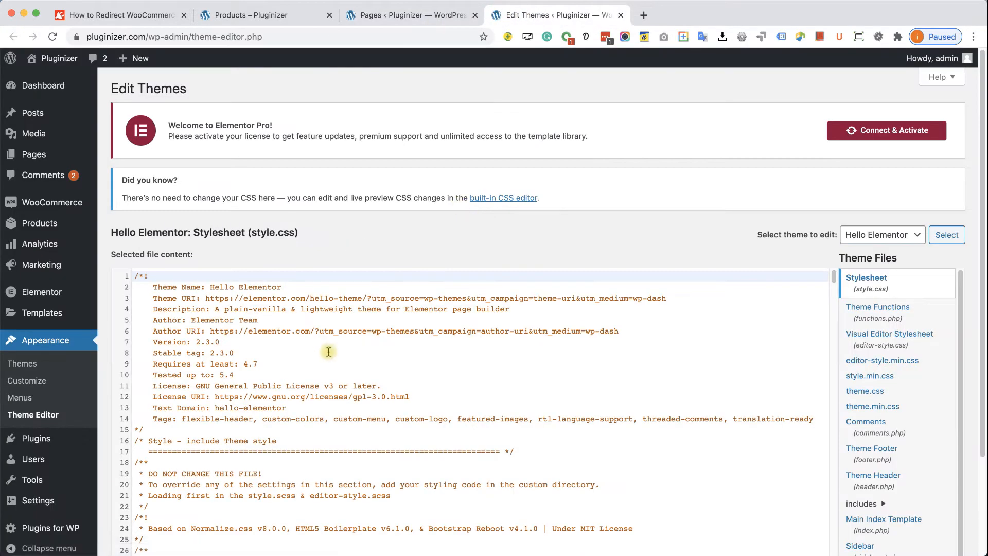
pyautogui.click(877, 307)
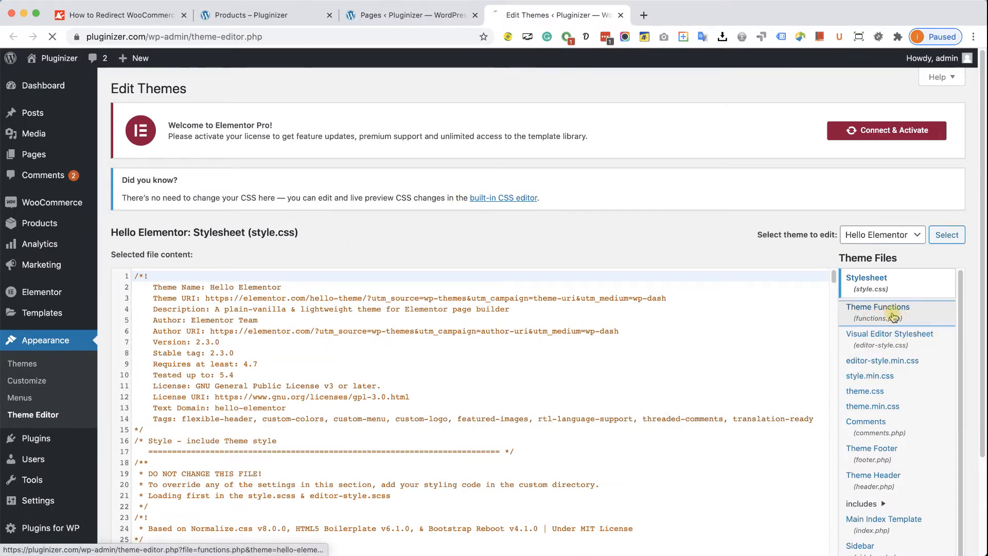
pyautogui.click(878, 310)
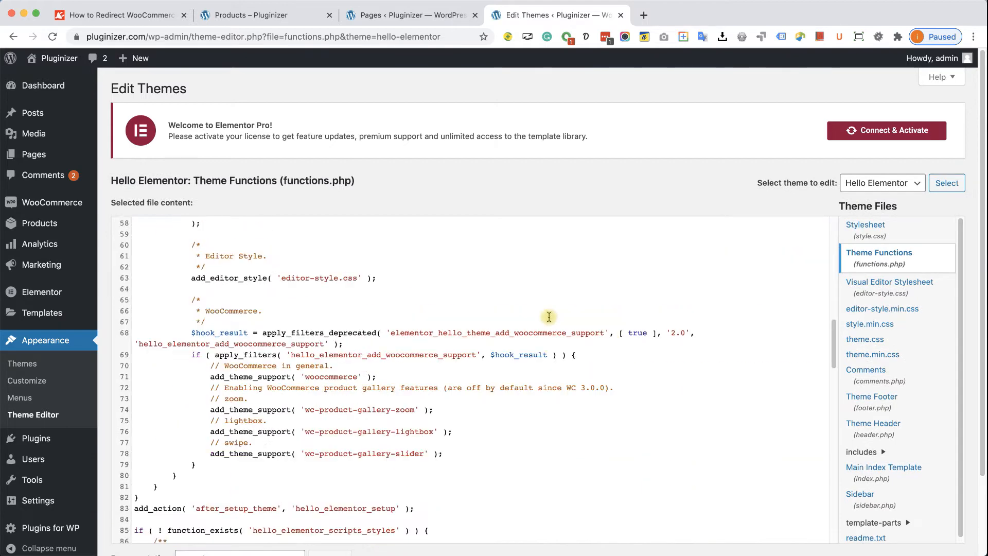
pyautogui.scroll(-3)
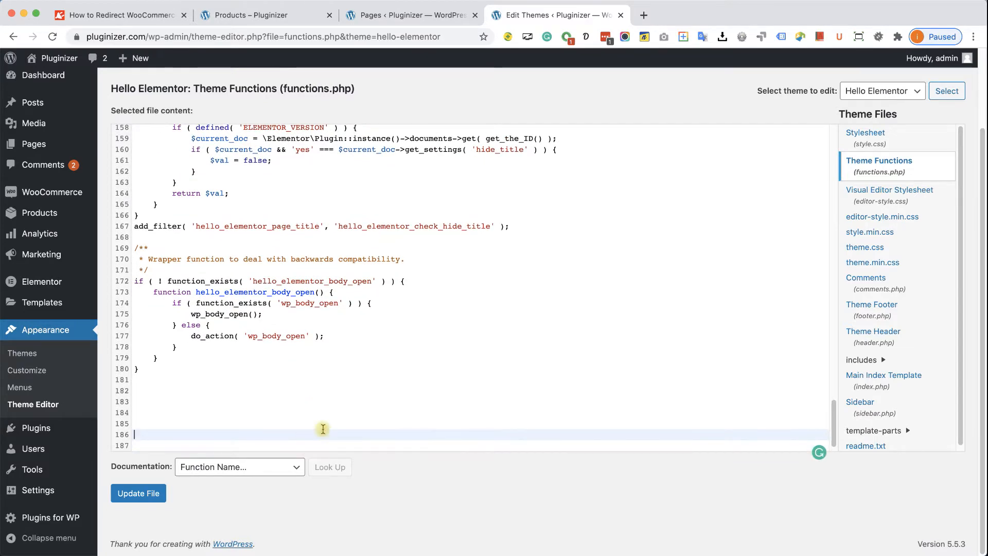
pyautogui.moveTo(161, 44)
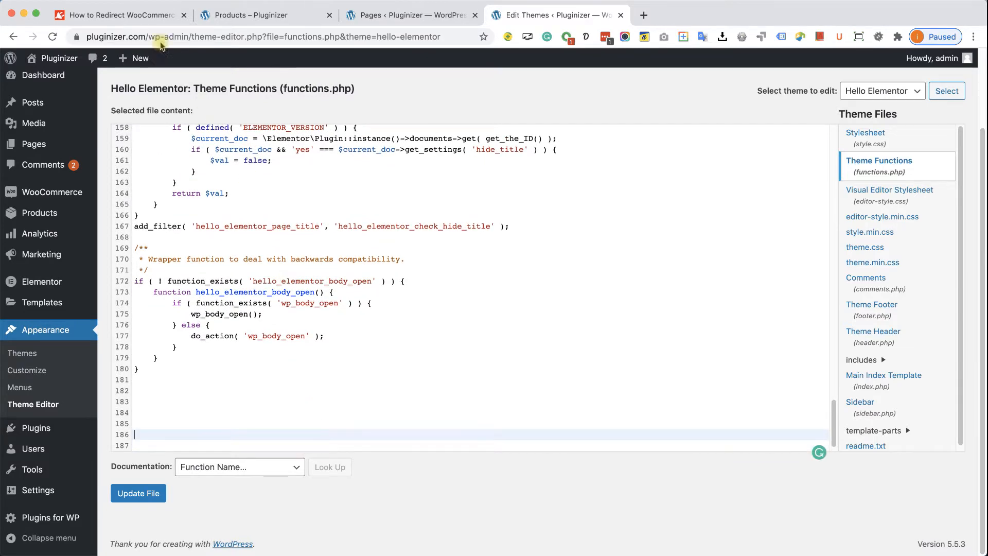
# Step: Scroll the 'How to Redirect WooCommerce After Checkout' article to Step #2's redirect snippet
pyautogui.click(117, 15)
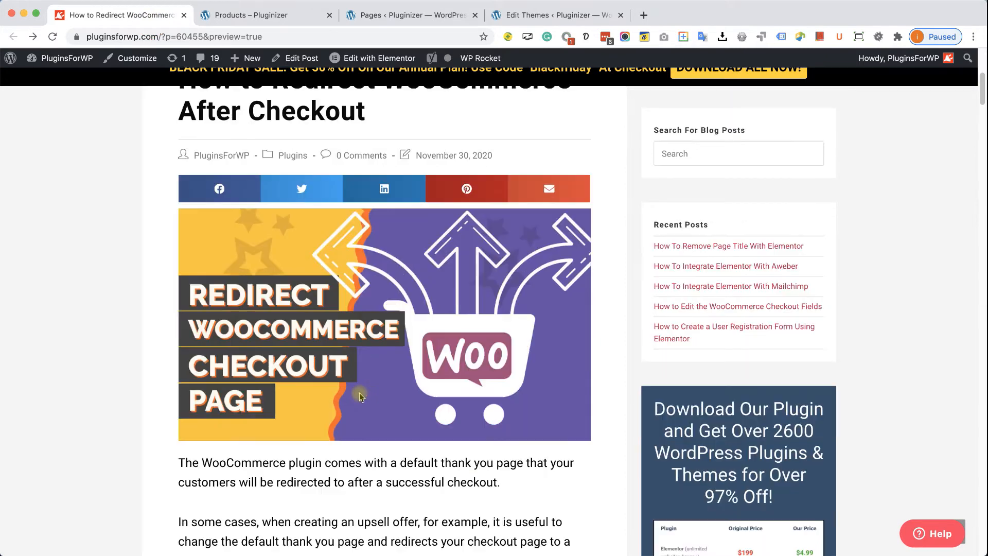
pyautogui.scroll(-3)
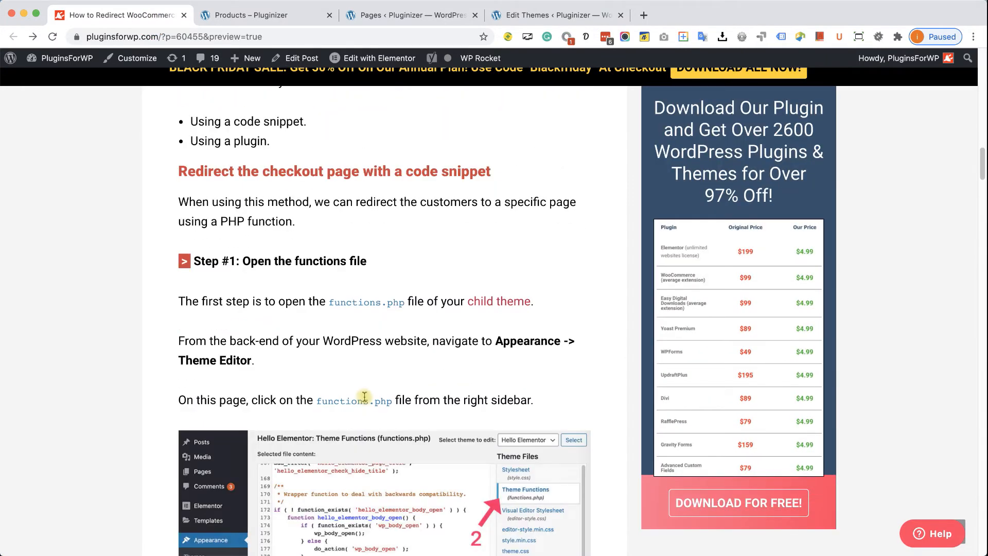
pyautogui.scroll(-3)
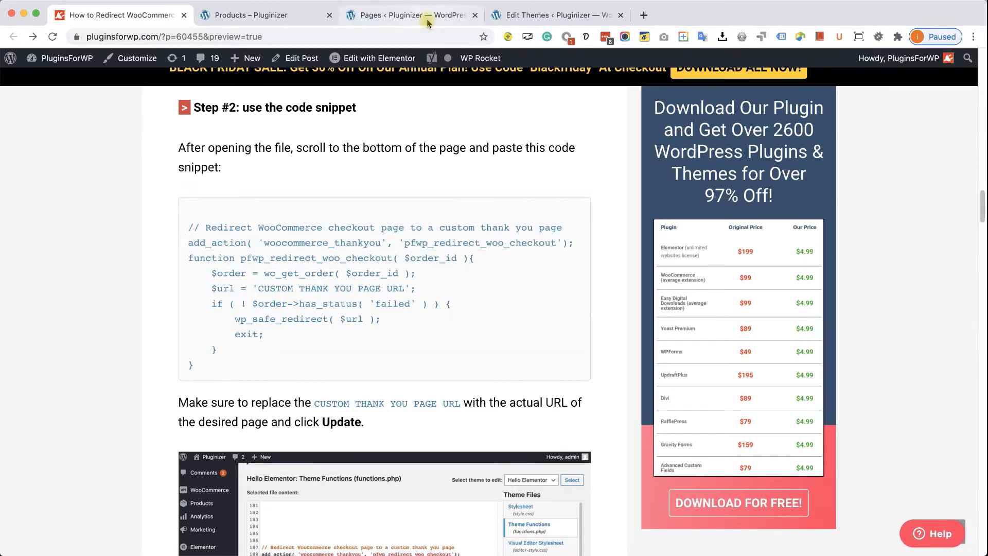
# Step: Add the redirect snippet to the end of functions.php and select its placeholder URL
pyautogui.click(554, 14)
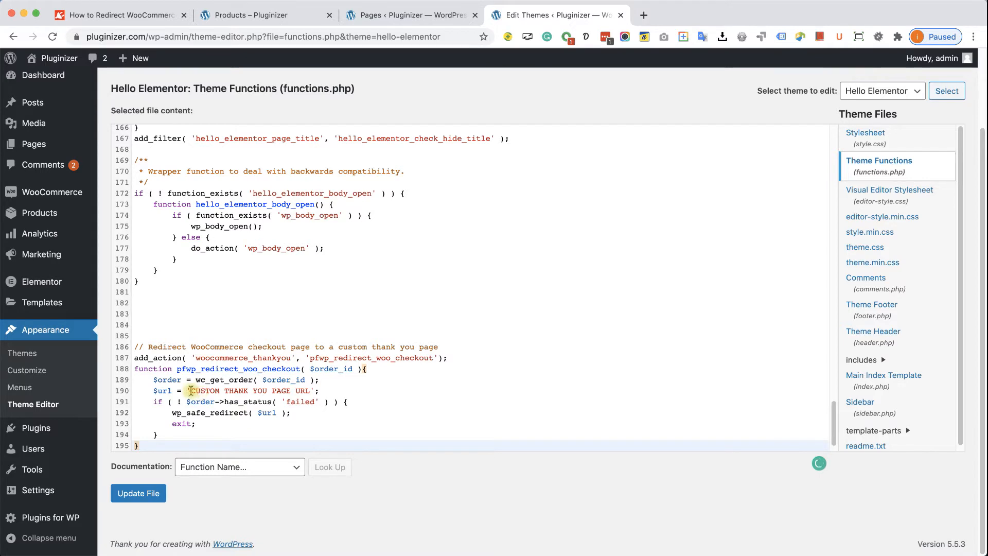
pyautogui.doubleClick(251, 390)
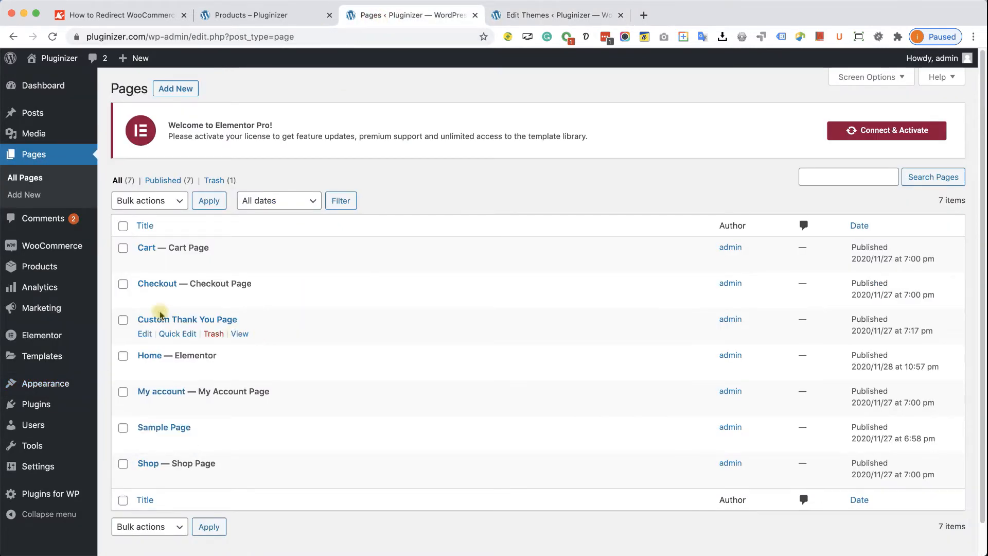
pyautogui.rightClick(239, 333)
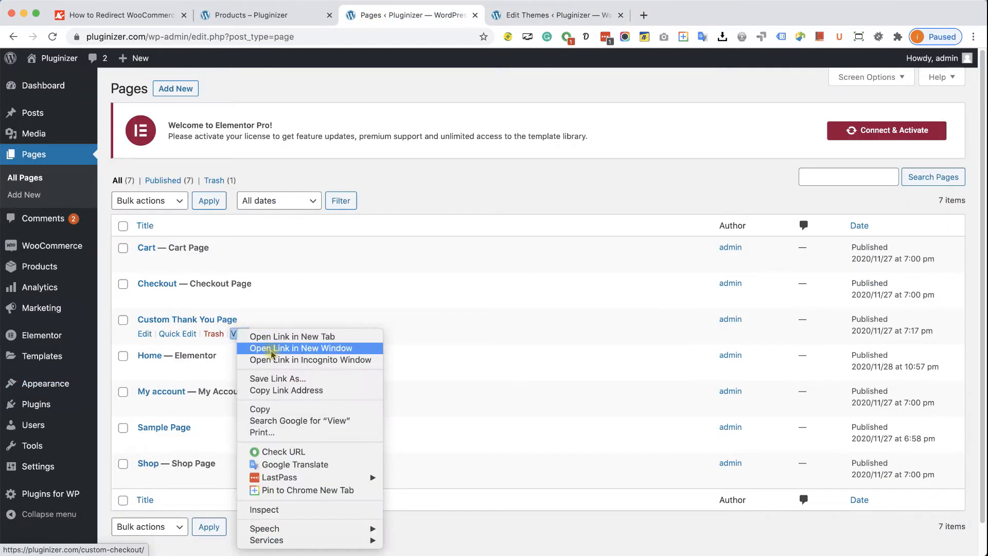
pyautogui.click(330, 302)
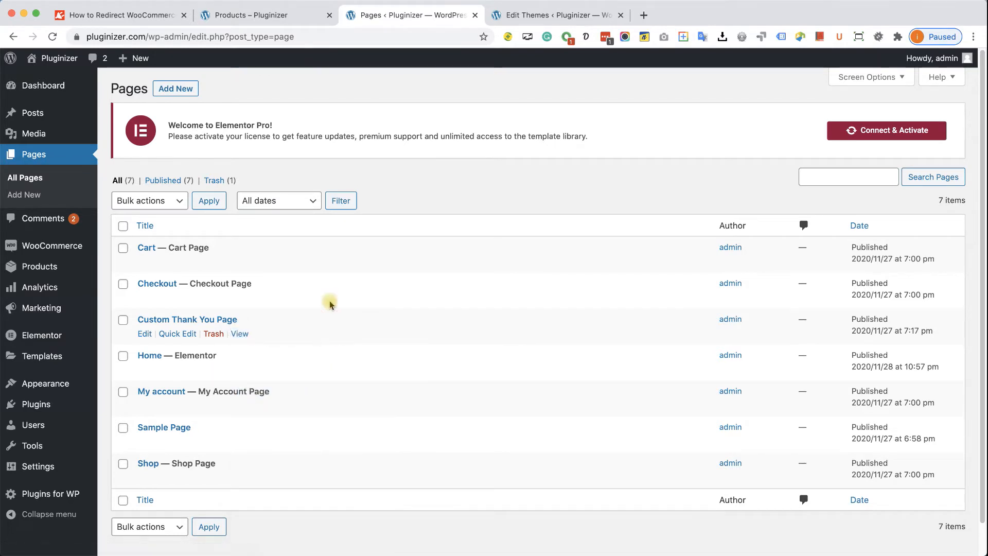
pyautogui.click(555, 15)
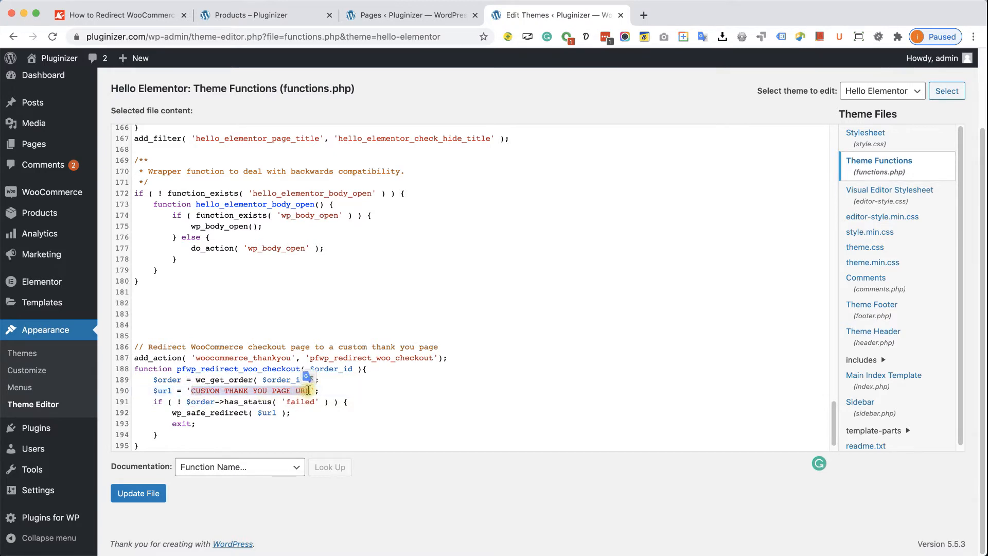
pyautogui.write("https://pluginizer.com/custom-checkout/';")
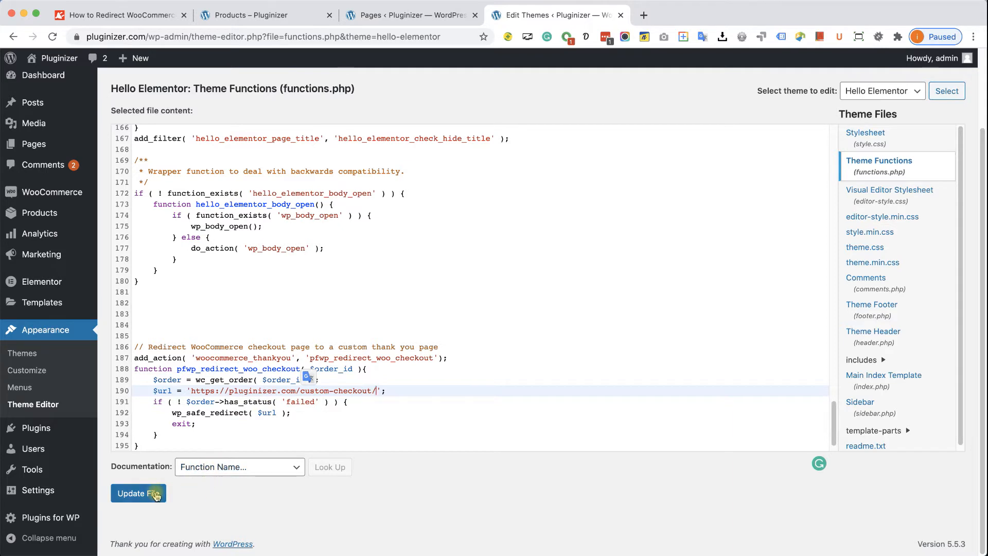
pyautogui.click(138, 493)
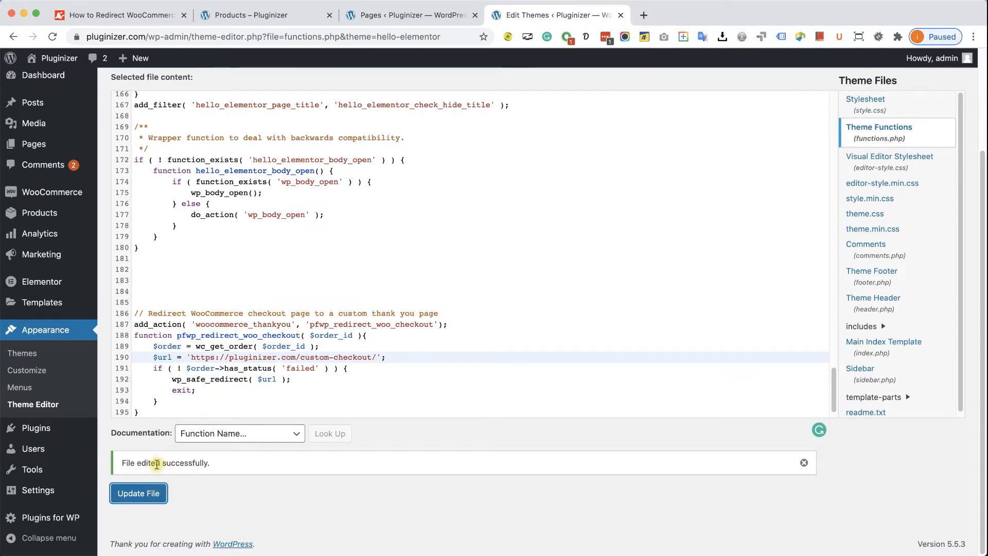
pyautogui.moveTo(468, 455)
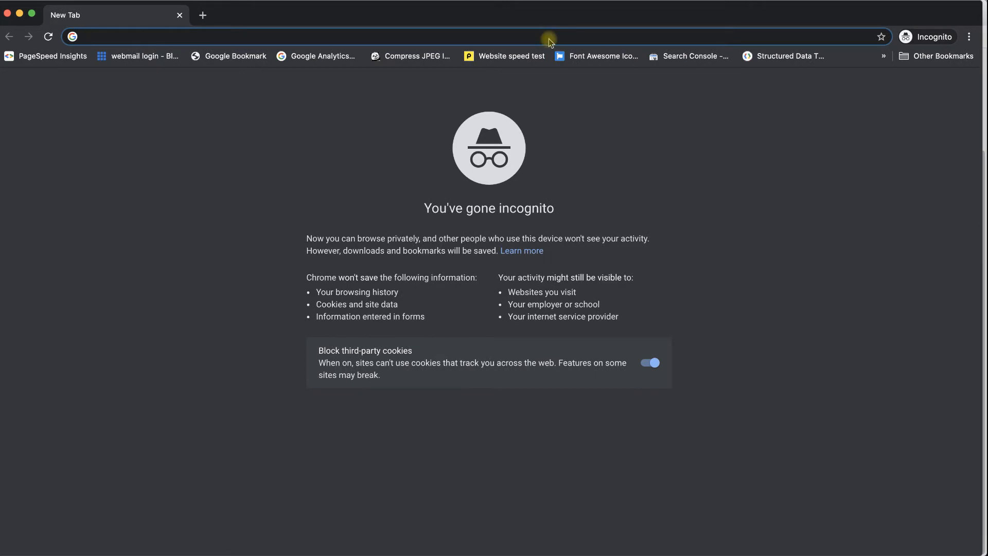
# Step: Place a test T-Shirt order on pluginizer.com, then delete the snippet and save functions.php
pyautogui.write('pluginizer.com/checkout/')
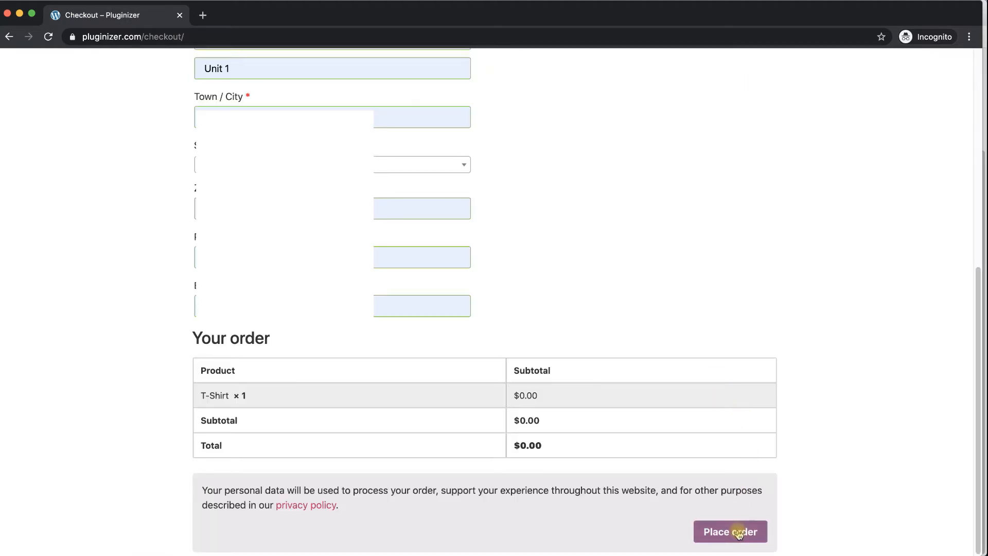
pyautogui.click(730, 531)
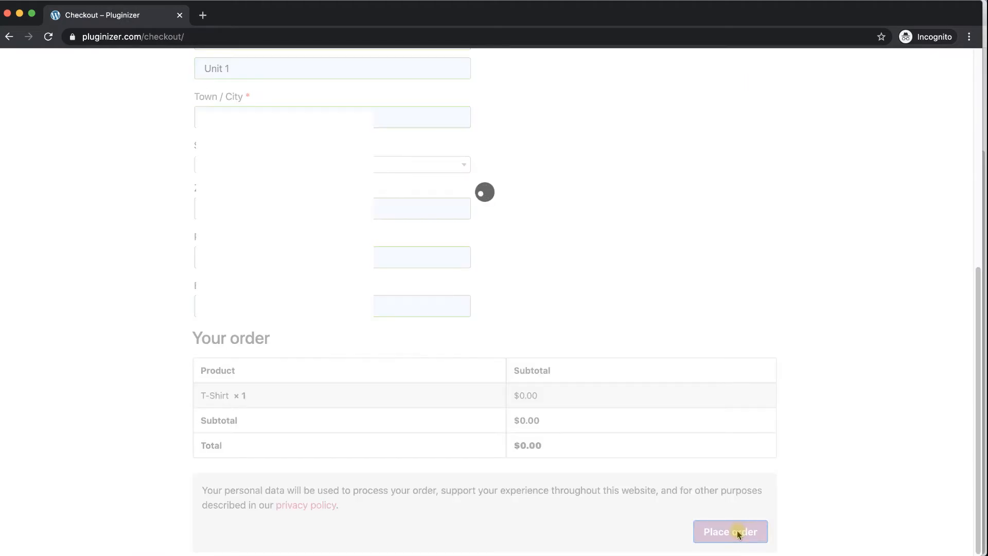
pyautogui.click(730, 532)
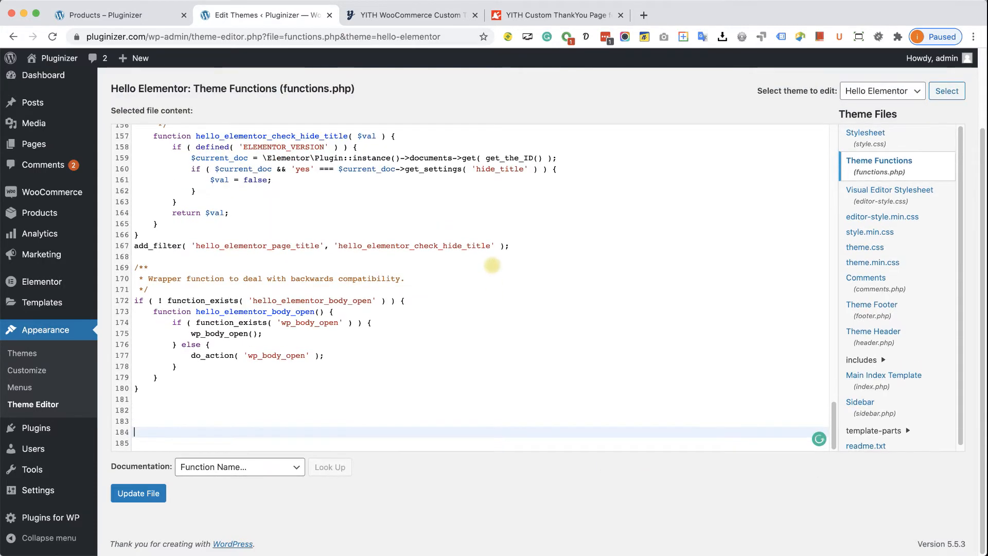
pyautogui.click(138, 493)
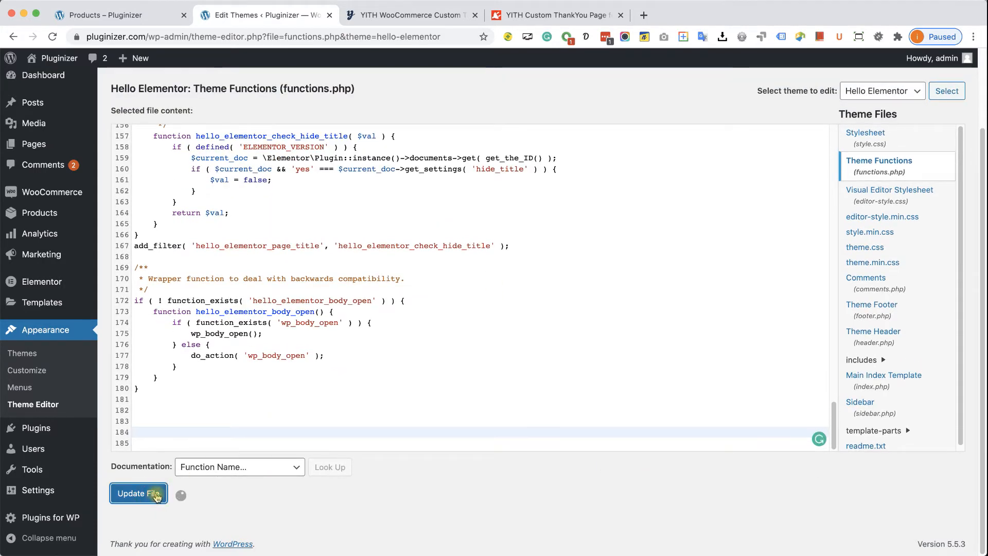
pyautogui.click(138, 493)
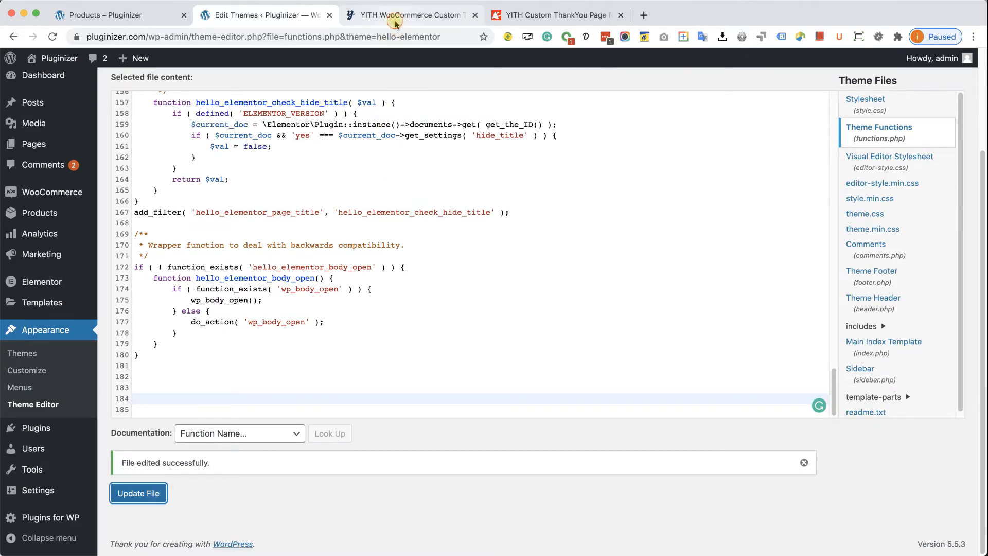
# Step: Review the YITH Custom ThankYou Page for WooCommerce Premium download page on PluginsForWP
pyautogui.click(409, 15)
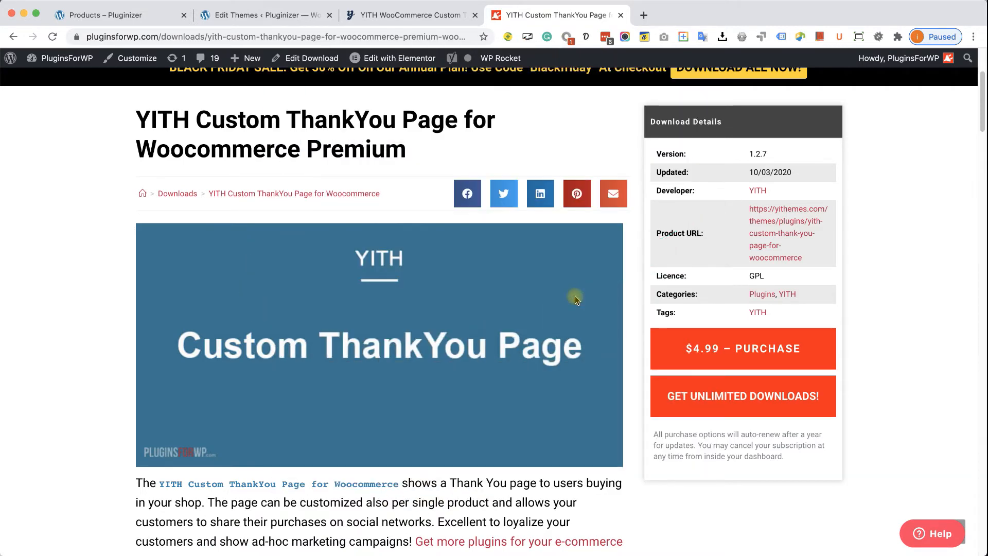
pyautogui.moveTo(508, 275)
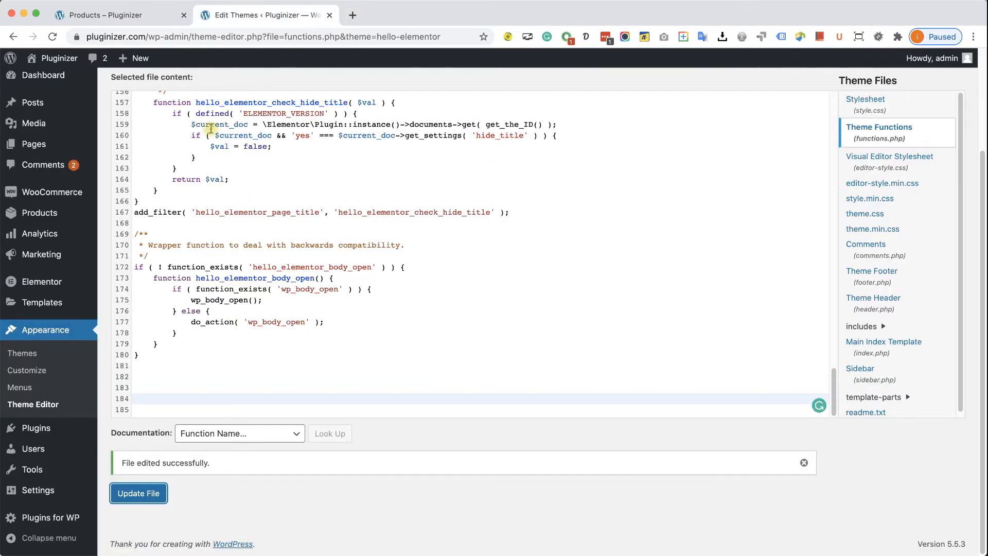
pyautogui.moveTo(36, 428)
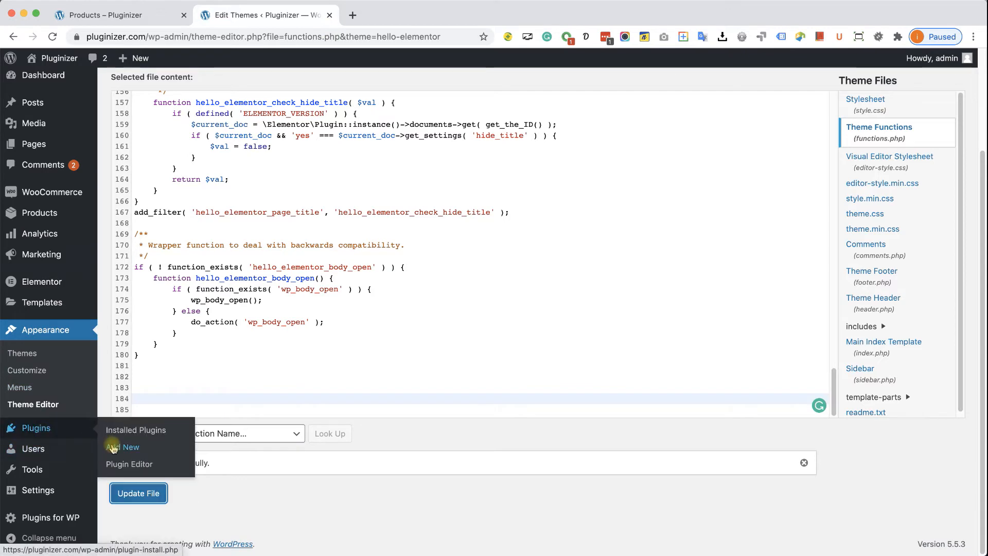
# Step: Upload the yith-custom-thankyou premium zip through Plugins > Add New > Upload Plugin
pyautogui.click(131, 447)
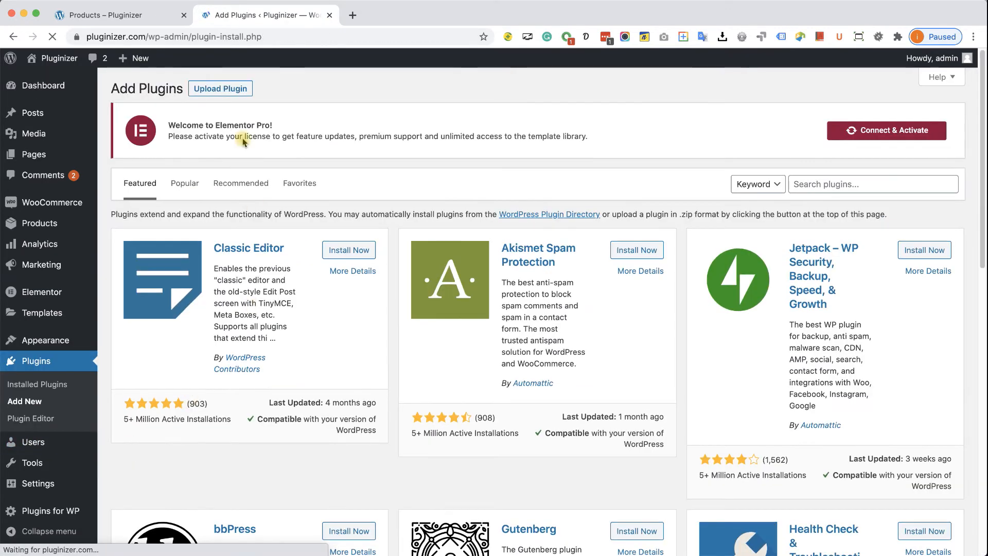
pyautogui.click(219, 88)
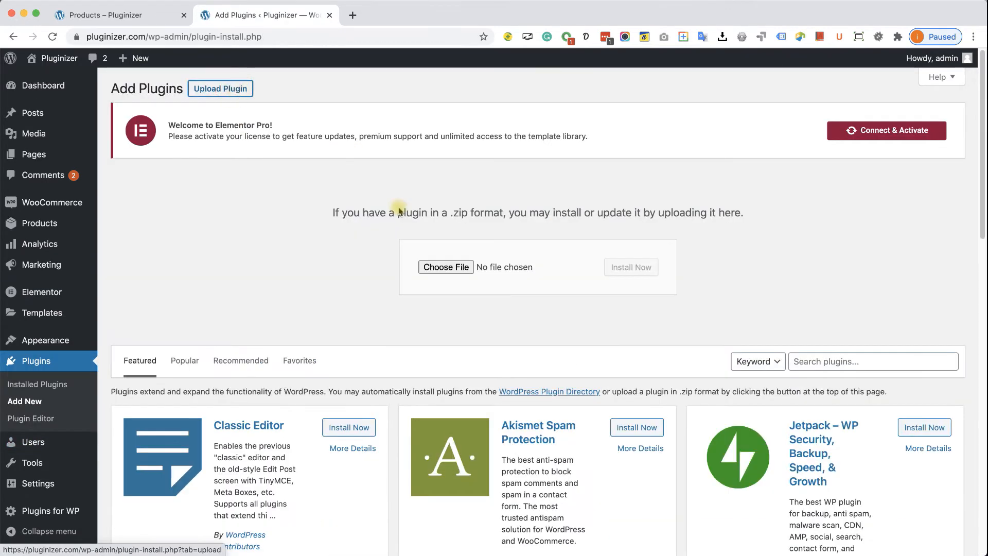
pyautogui.click(446, 267)
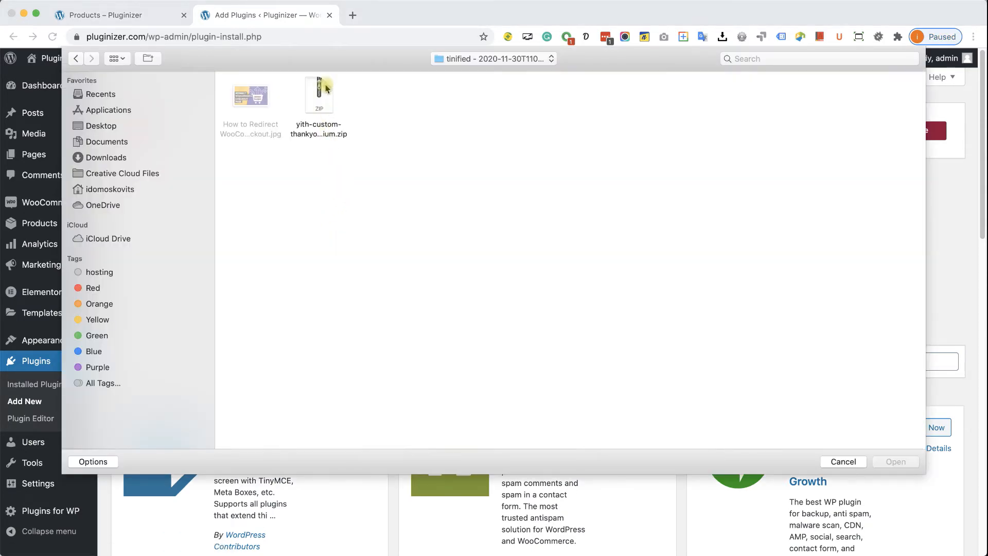
pyautogui.click(895, 461)
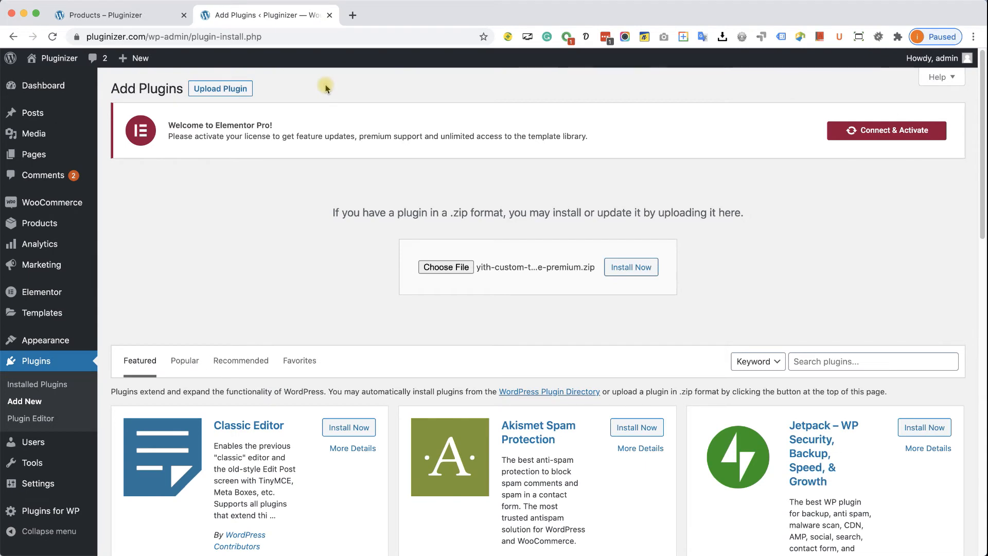
pyautogui.click(631, 267)
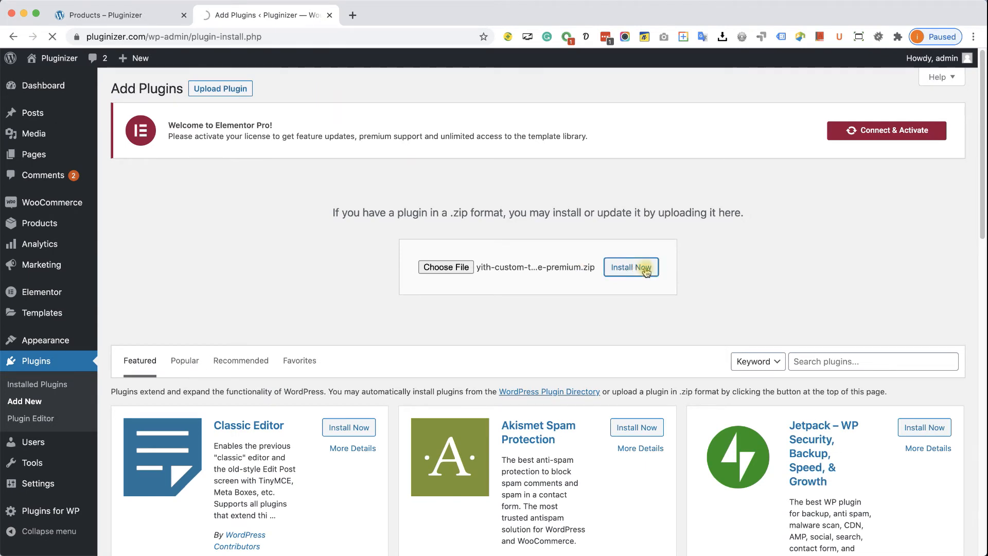
# Step: Finish installing the YITH thank-you page zip and activate the plugin
pyautogui.click(631, 266)
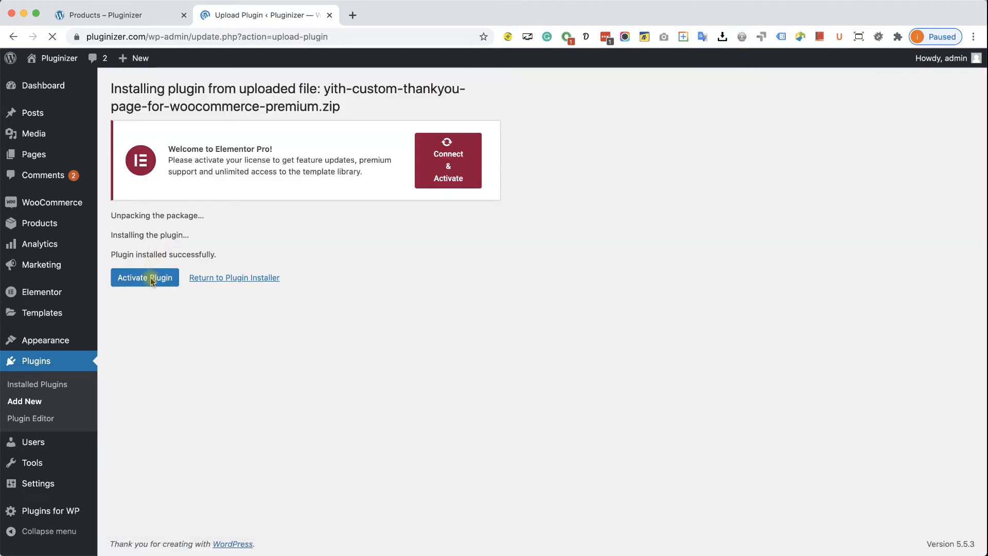
pyautogui.click(144, 278)
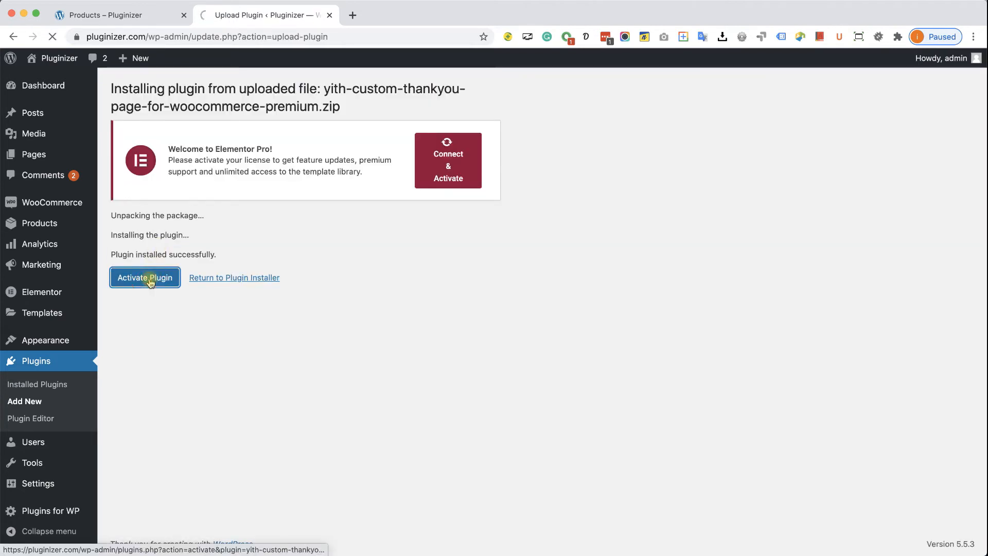
pyautogui.click(144, 277)
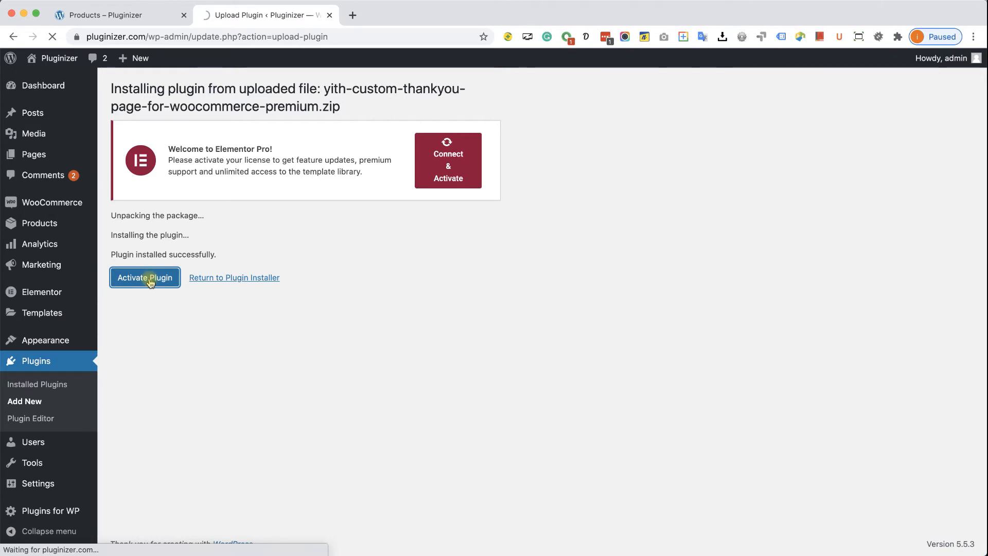
pyautogui.click(144, 277)
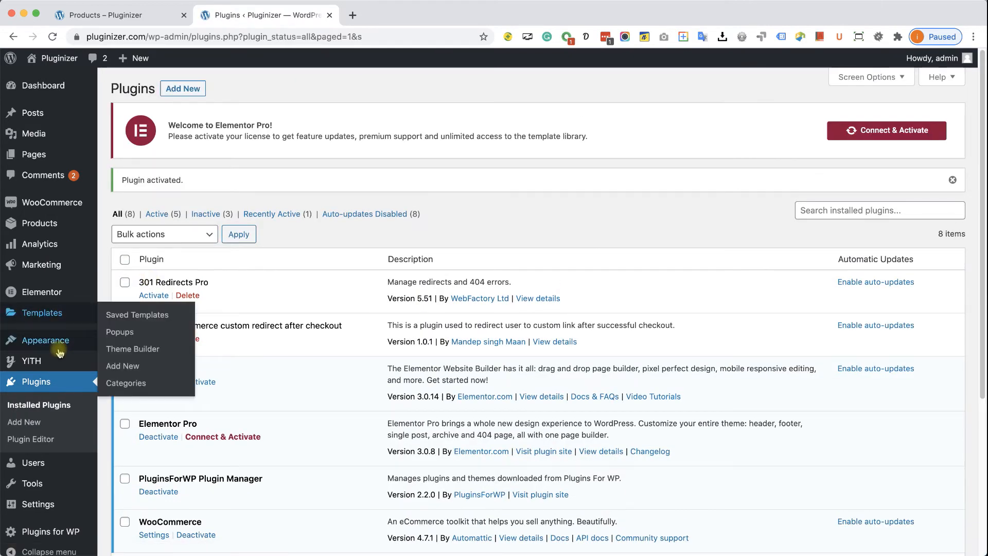
pyautogui.moveTo(31, 360)
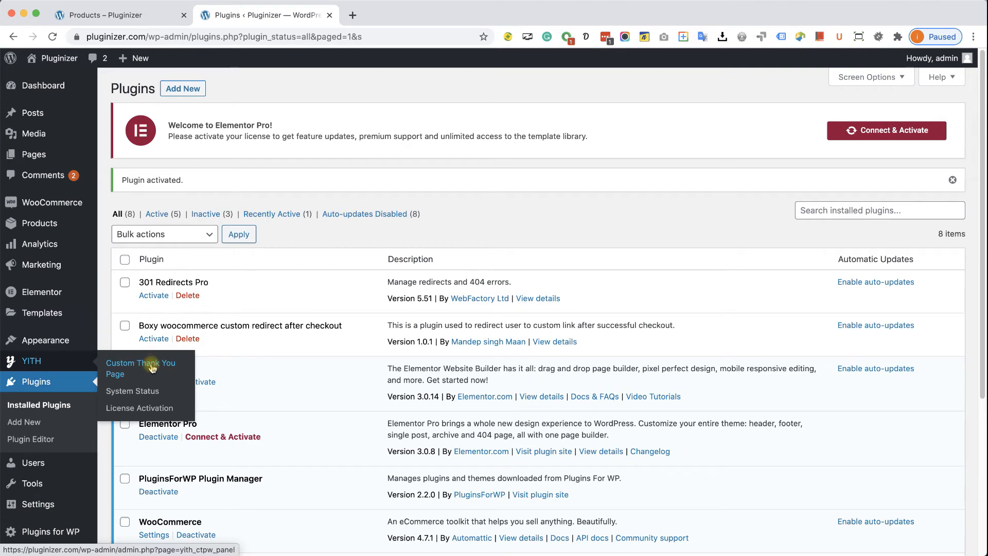
# Step: Set YITH's general thank-you page to Custom Thank You Page and save the settings
pyautogui.click(140, 367)
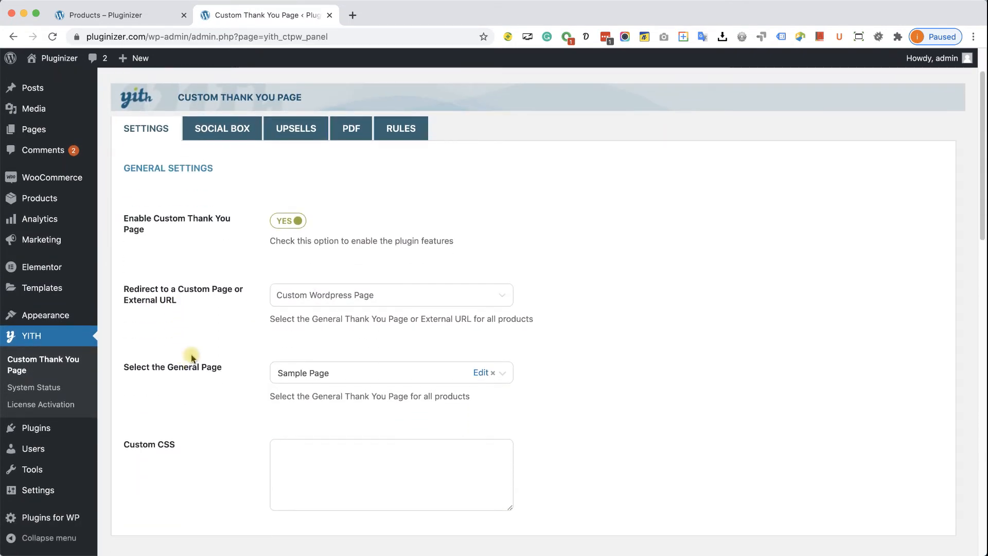
pyautogui.scroll(-3)
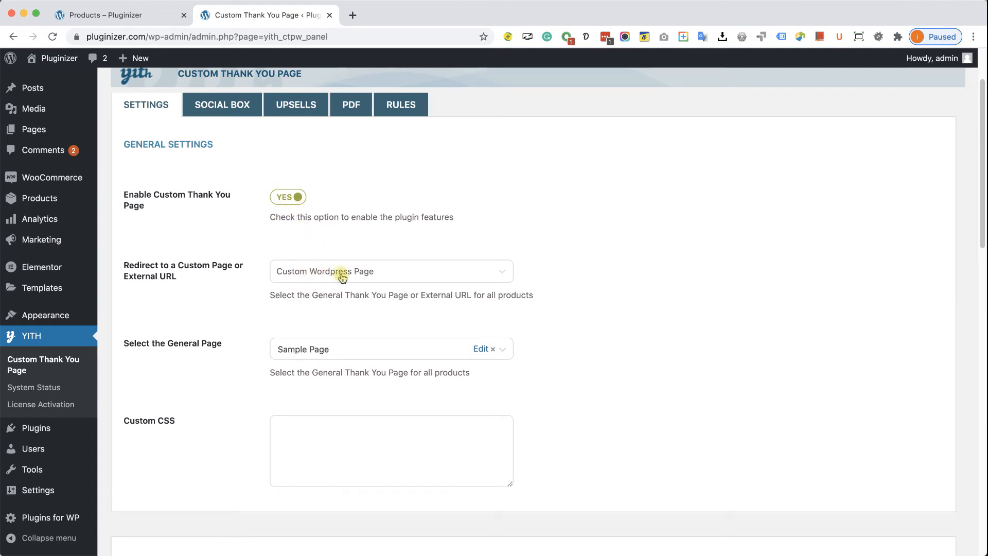
pyautogui.click(390, 272)
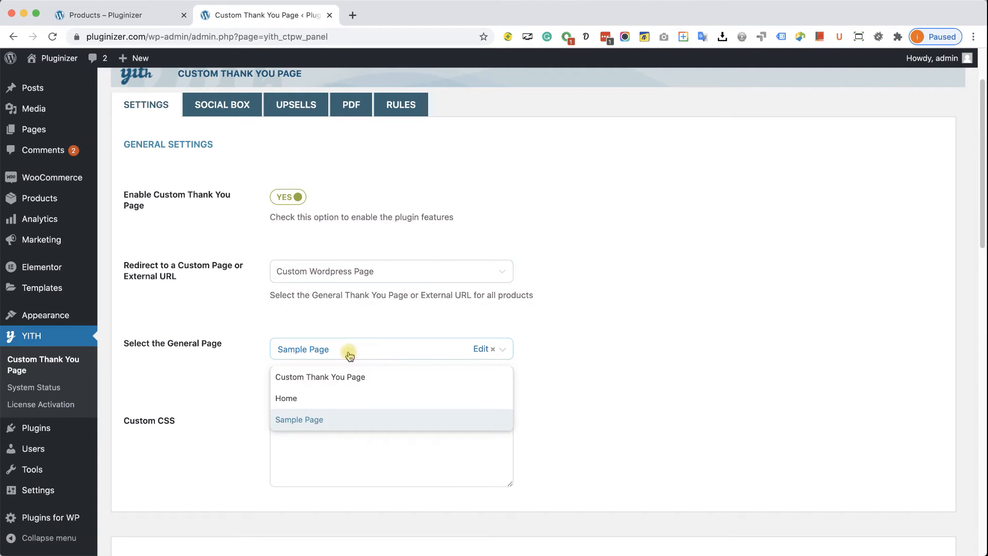
pyautogui.click(320, 377)
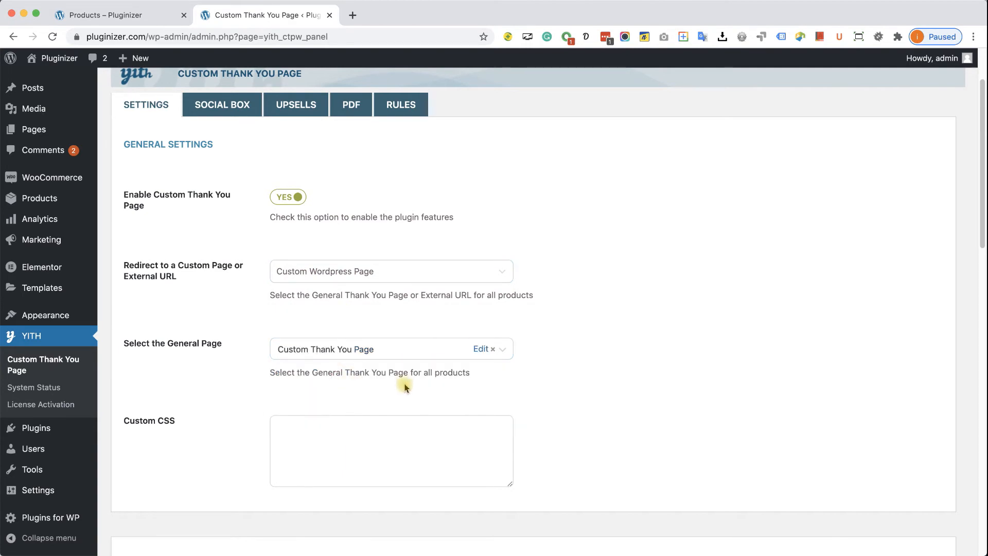
pyautogui.scroll(-3)
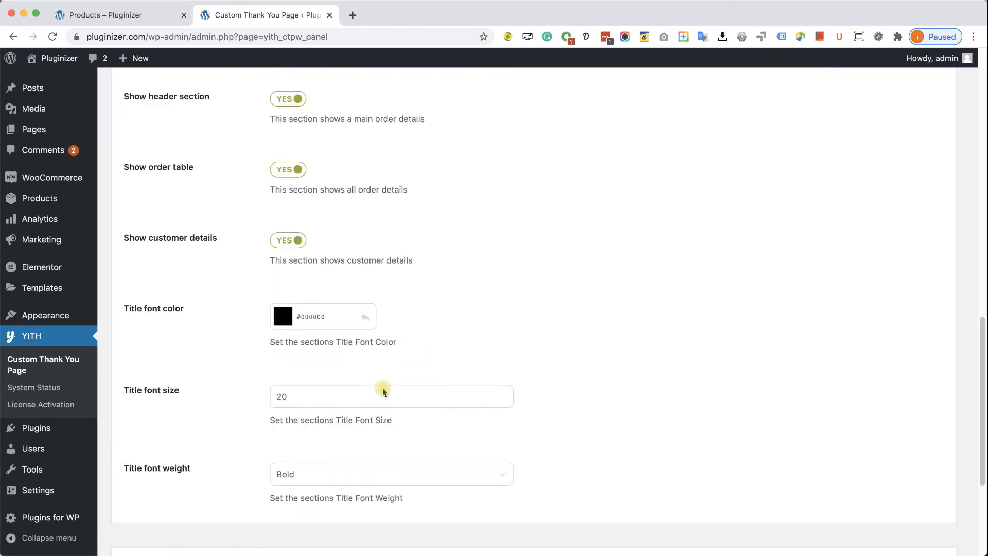
pyautogui.click(146, 507)
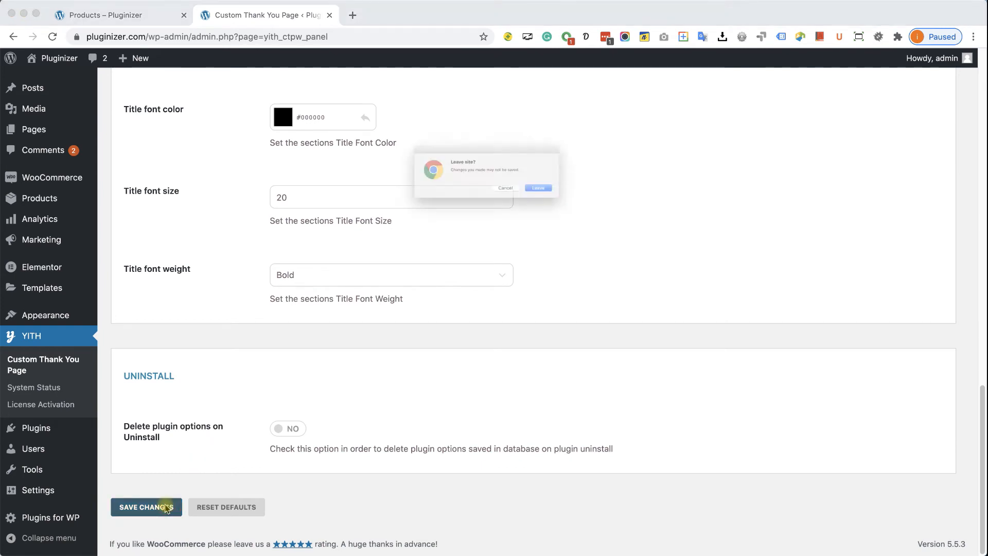
pyautogui.click(537, 188)
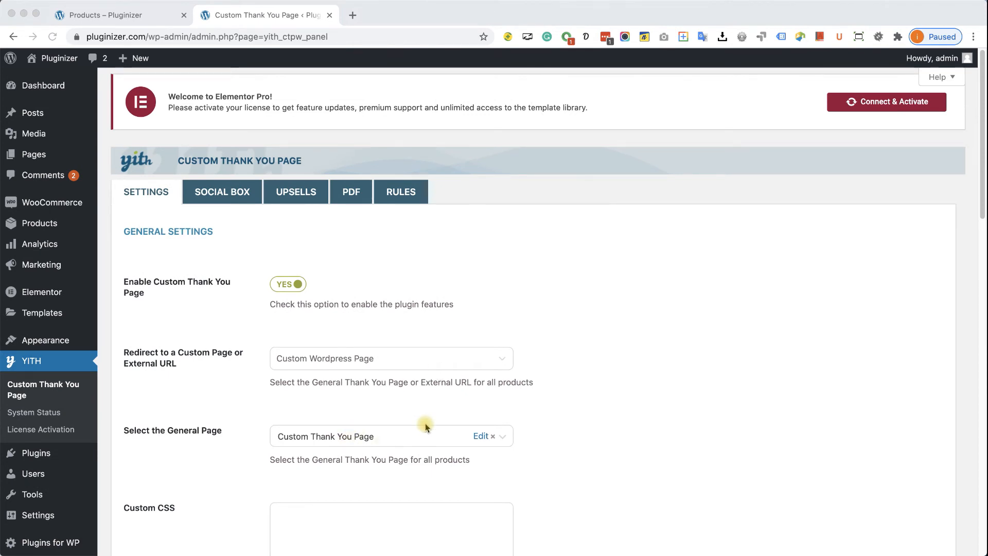
pyautogui.moveTo(428, 418)
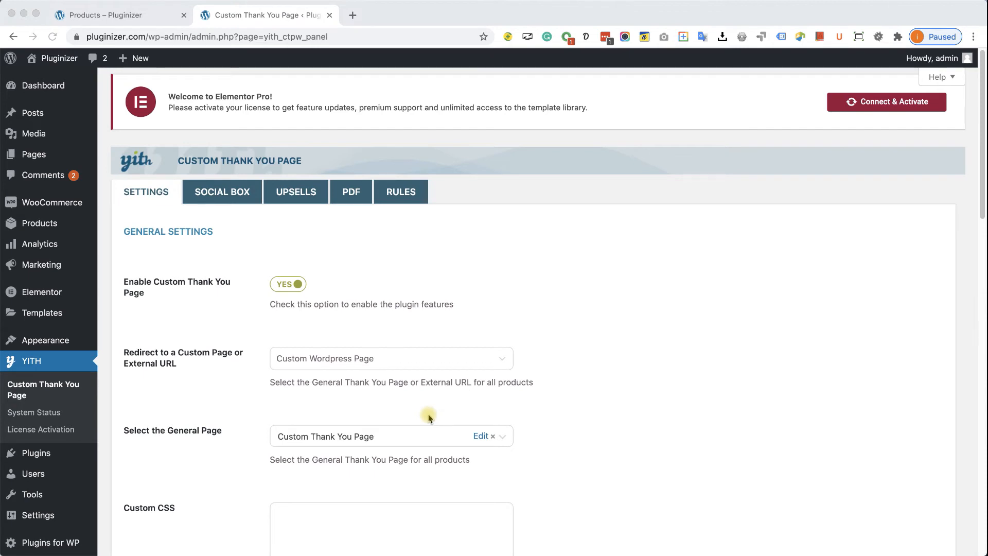
pyautogui.moveTo(507, 304)
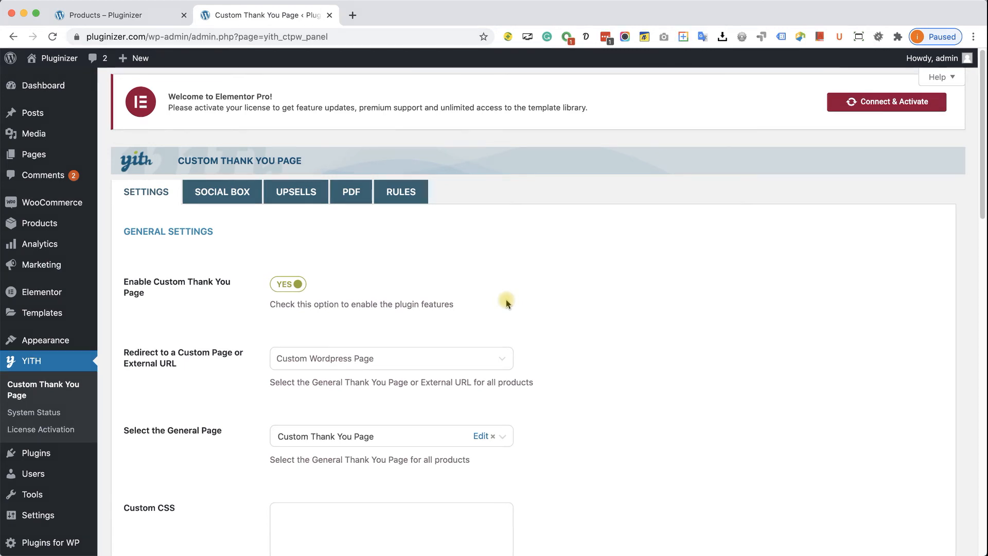
pyautogui.moveTo(427, 239)
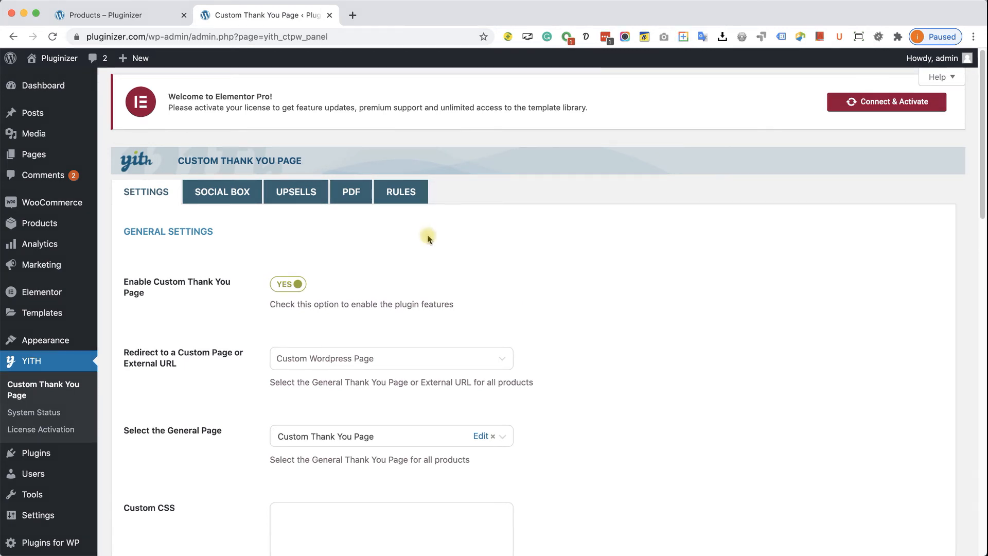
# Step: Switch to the Rules tab and start a new rule with Add Rule
pyautogui.click(400, 192)
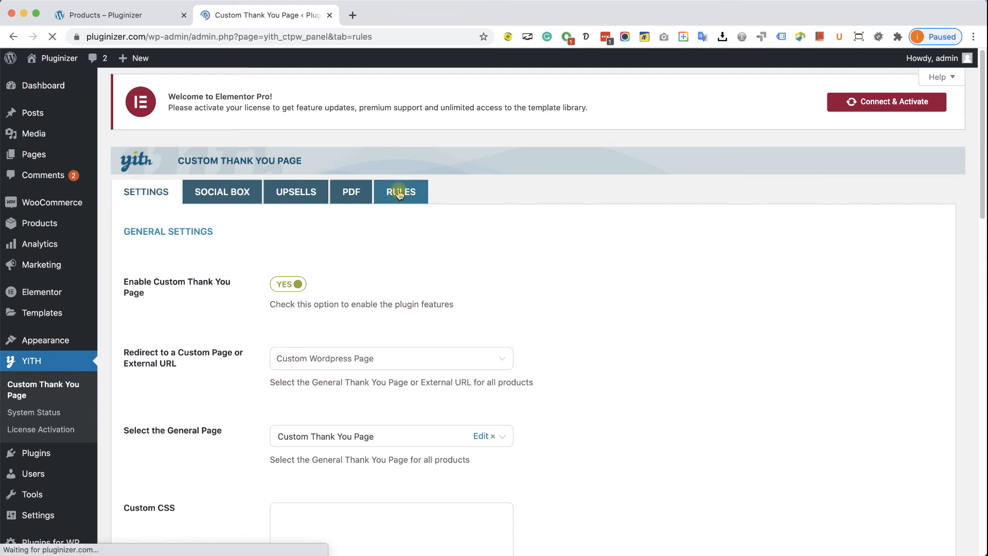
pyautogui.click(401, 192)
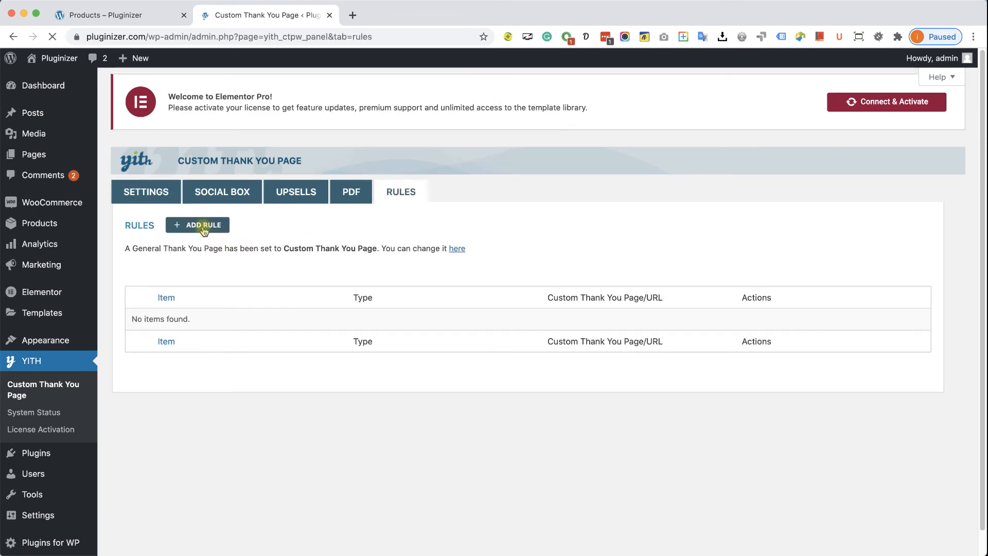
pyautogui.click(198, 225)
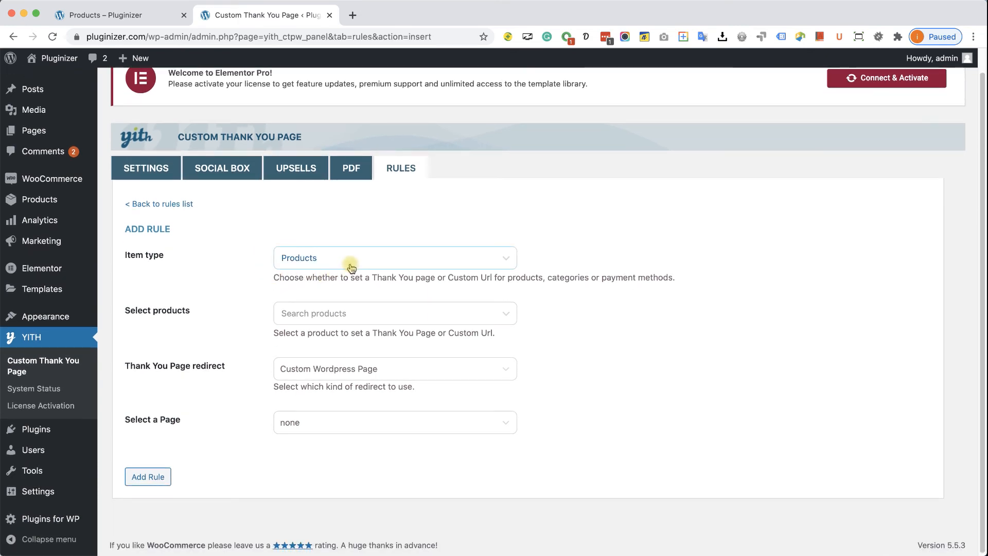
# Step: Create a rule redirecting T-Shirt (#13) orders to Custom Thank You Page
pyautogui.click(395, 258)
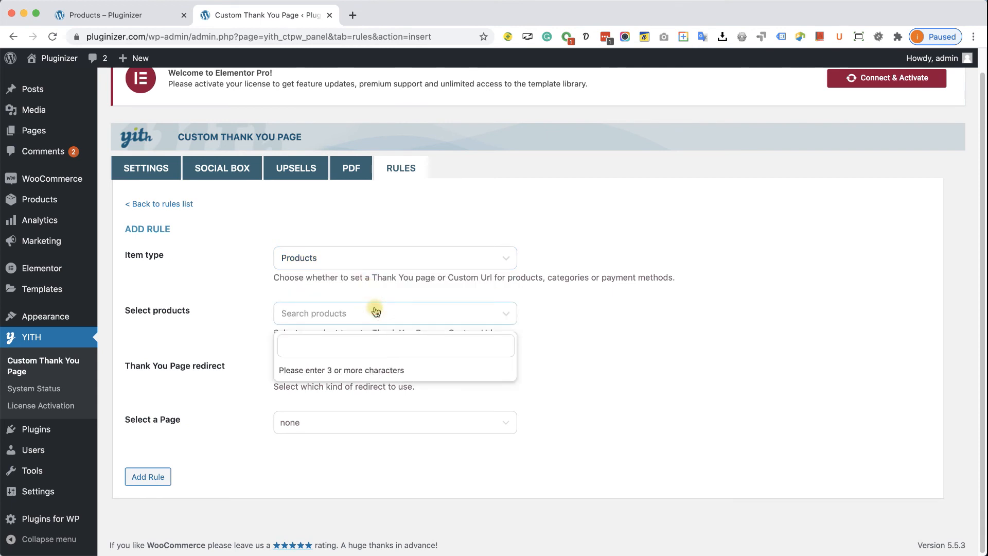
pyautogui.write('t-shi')
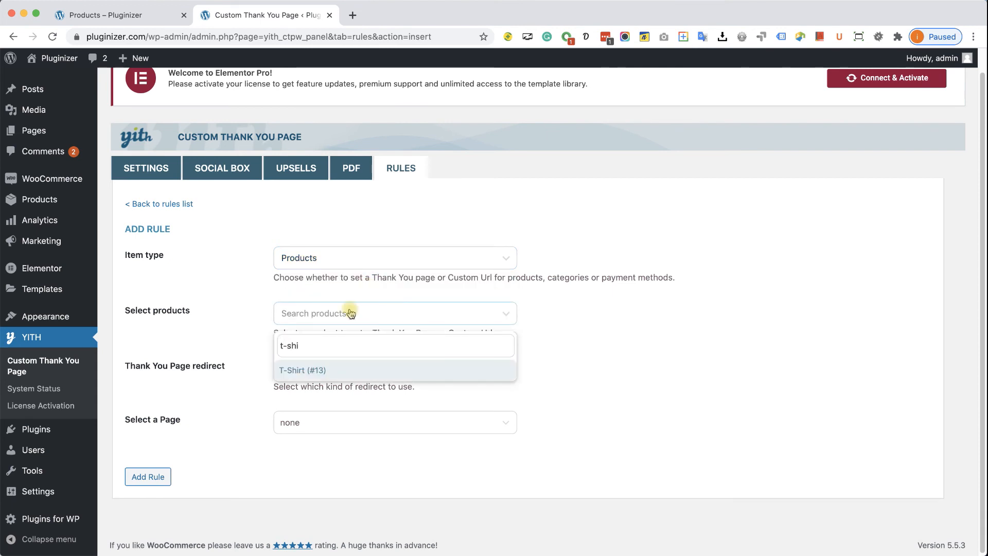
pyautogui.click(303, 370)
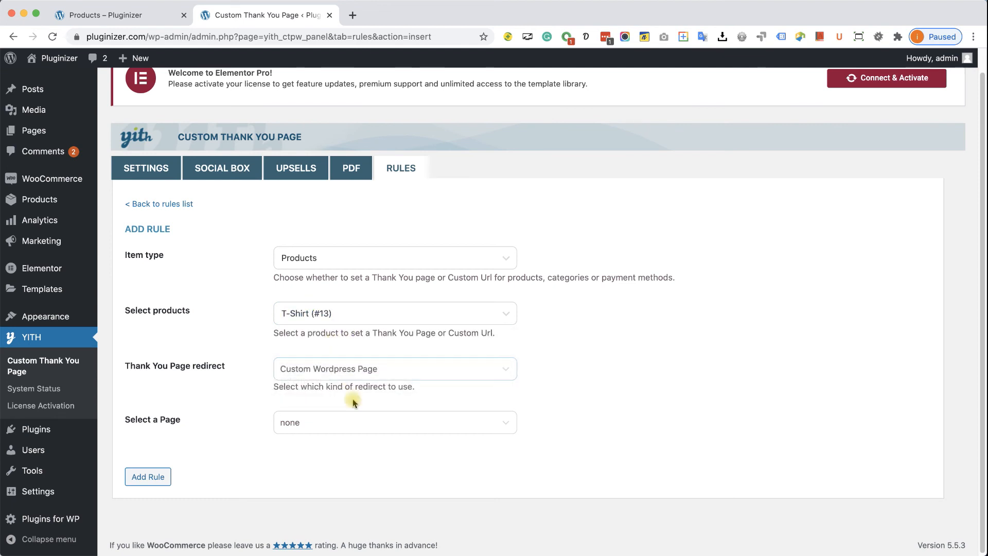
pyautogui.click(395, 422)
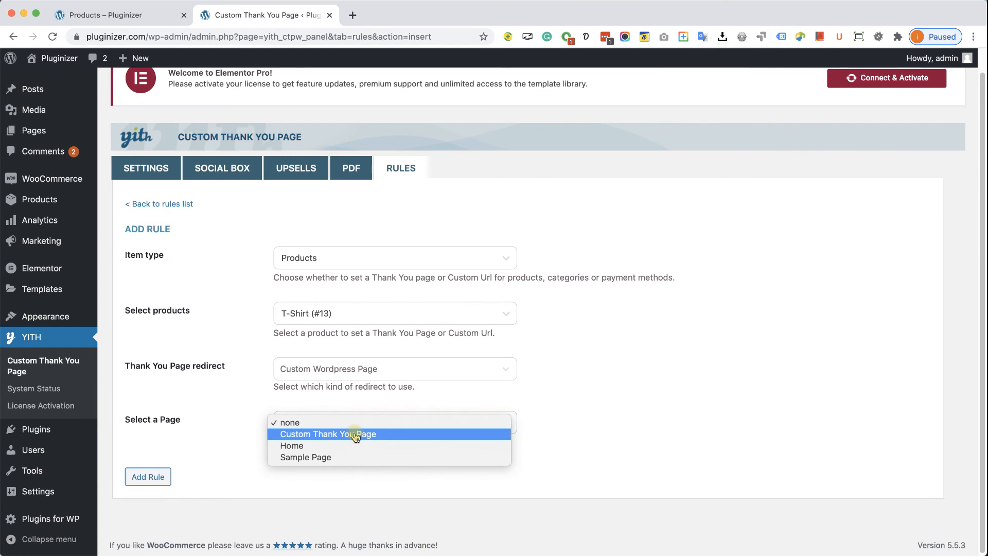
pyautogui.click(329, 434)
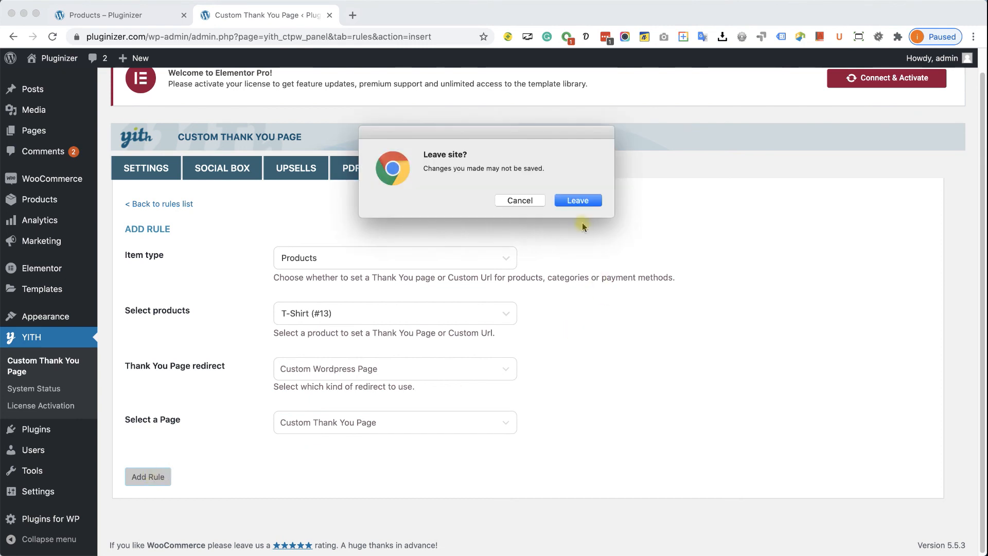
pyautogui.click(576, 200)
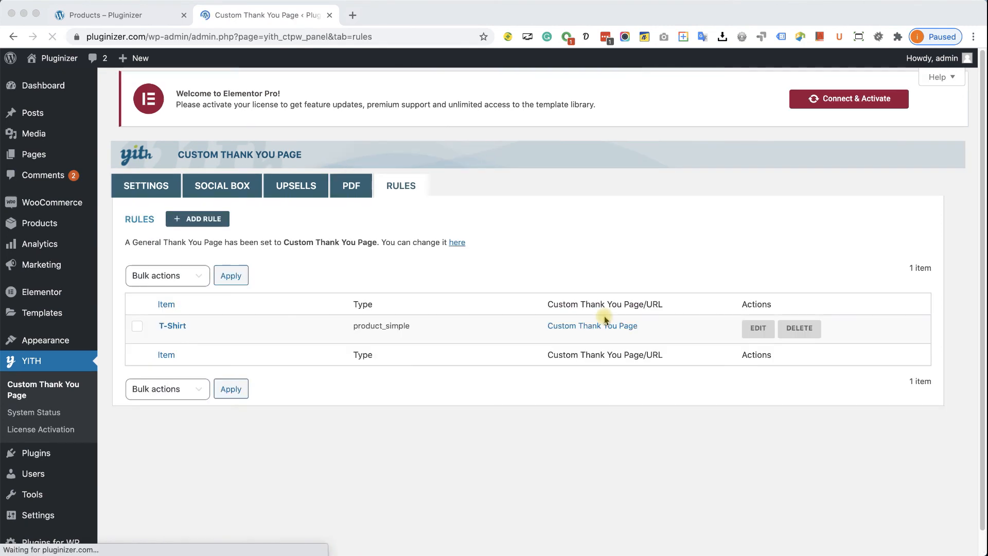